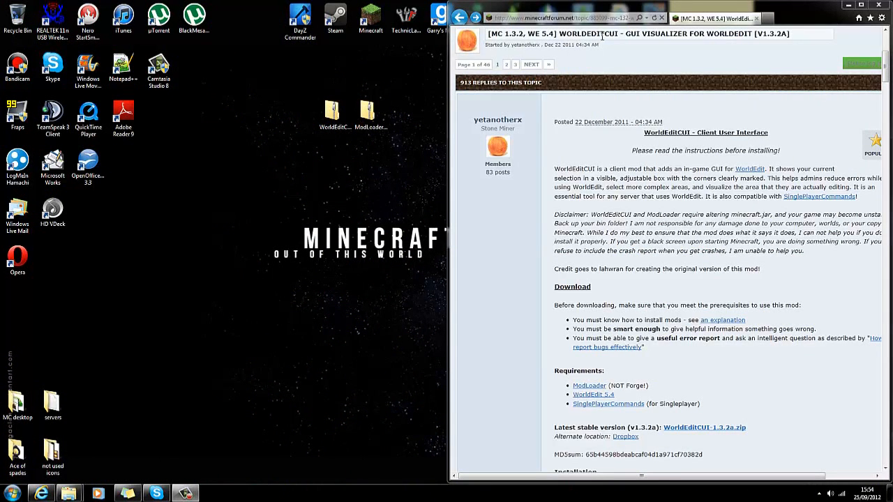
pyautogui.moveTo(733, 145)
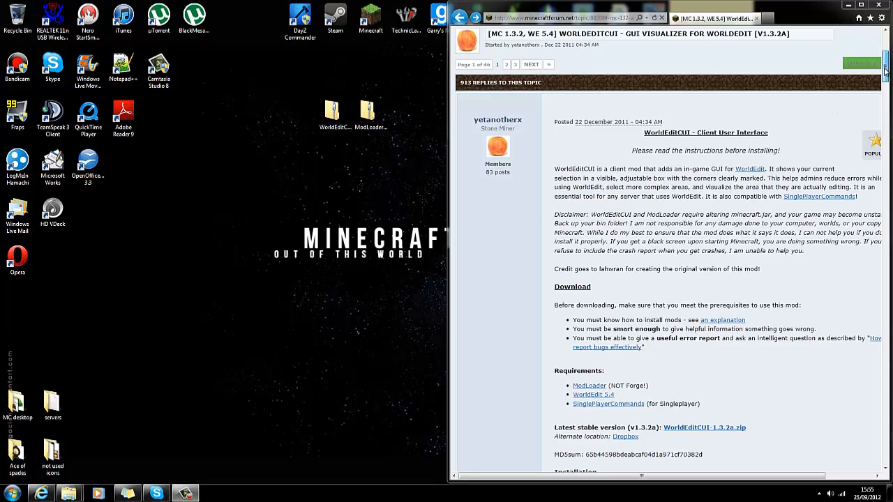
# Start the Minecraft Launcher and enter the account password
pyautogui.scroll(-3)
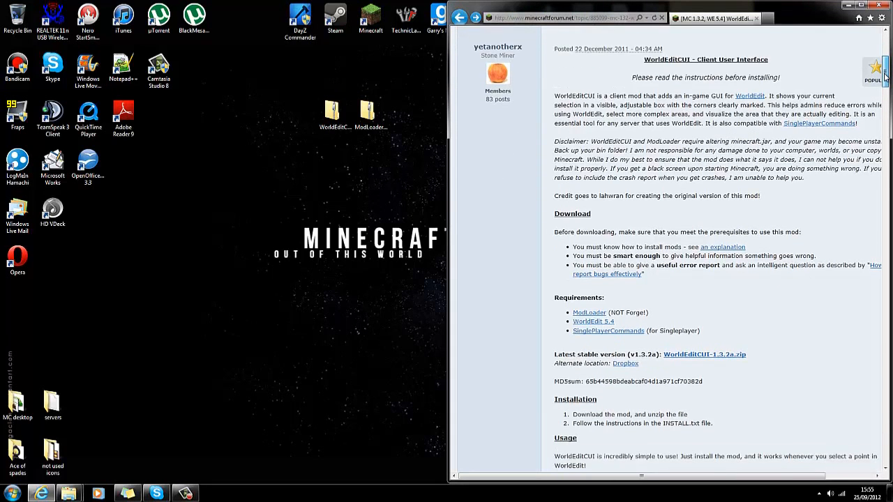
pyautogui.scroll(-3)
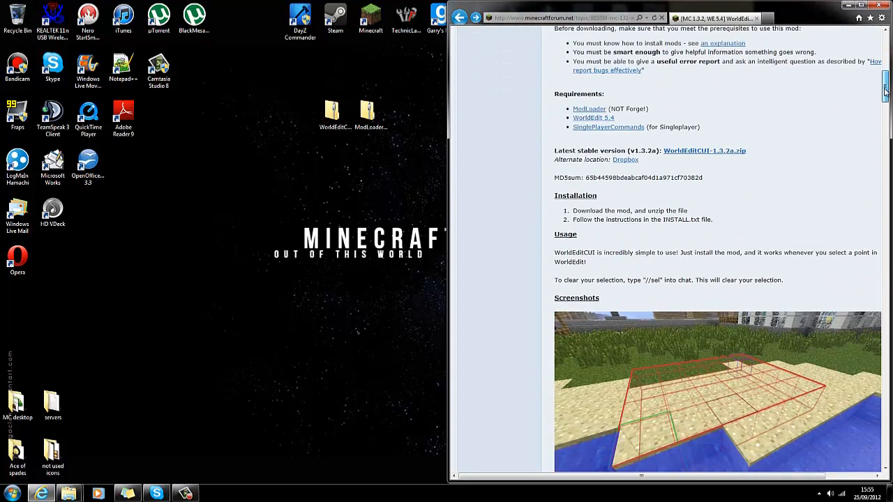
pyautogui.scroll(-3)
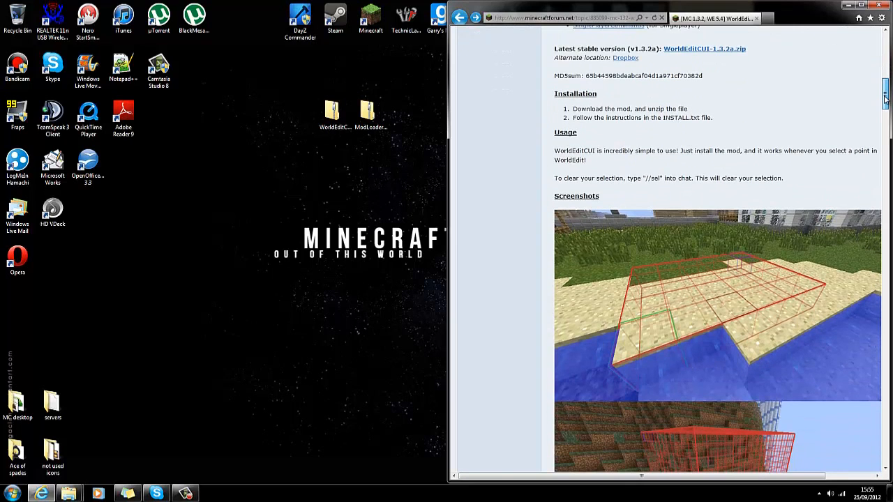
pyautogui.scroll(-3)
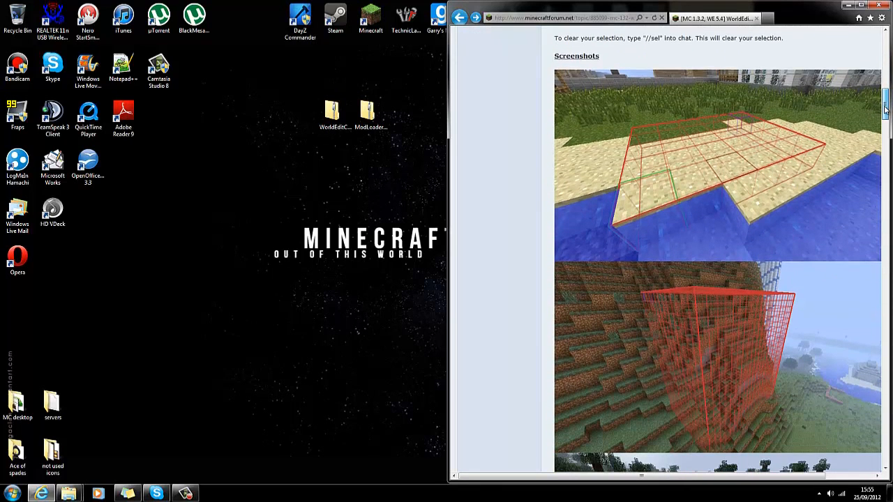
pyautogui.moveTo(523, 188)
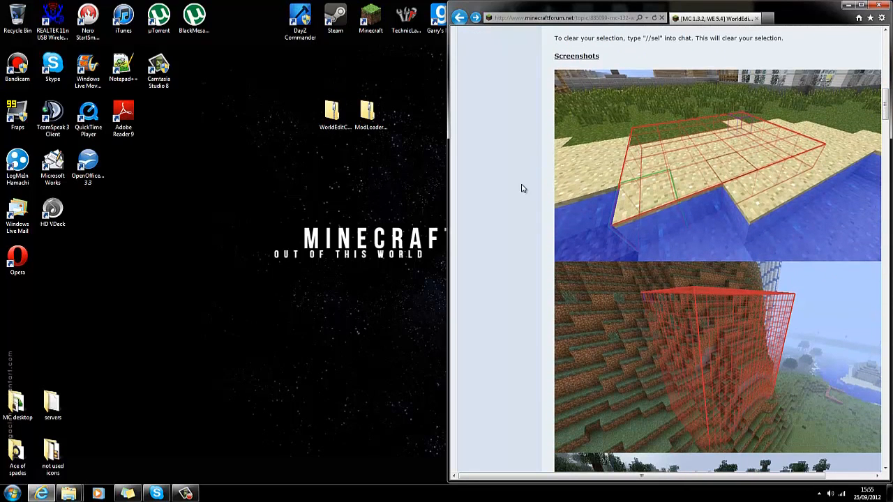
pyautogui.moveTo(212, 229)
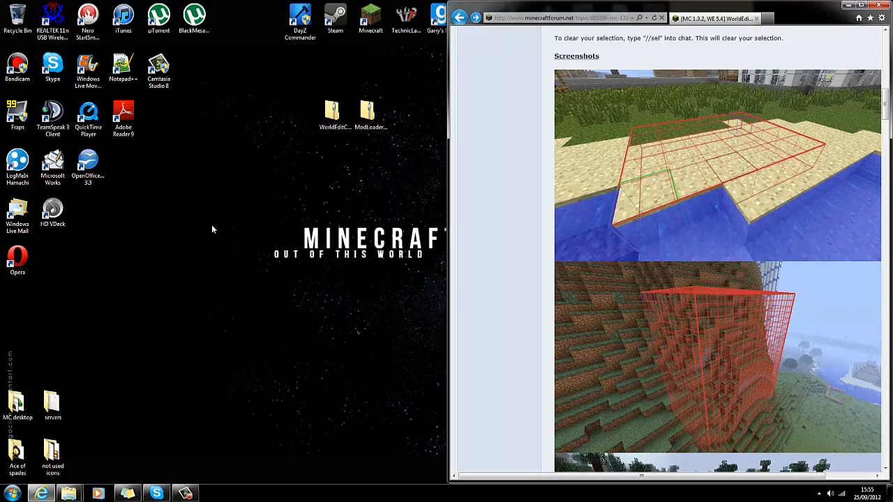
pyautogui.moveTo(296, 226)
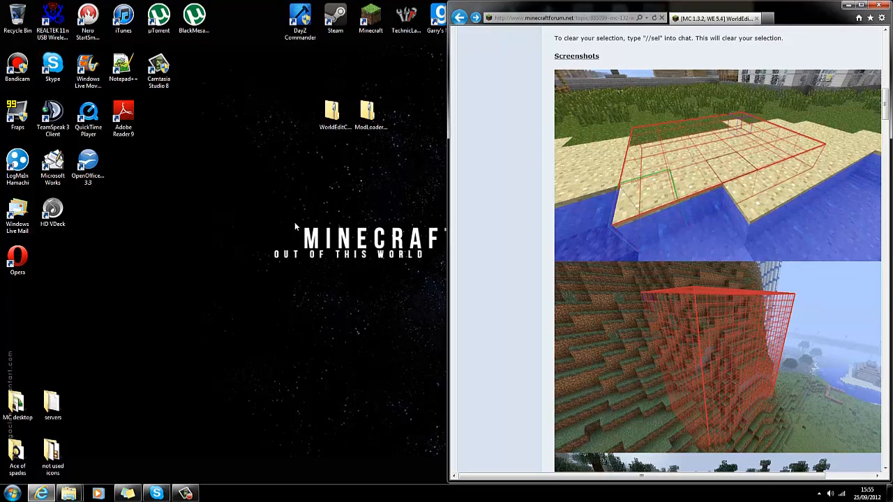
pyautogui.moveTo(695, 132)
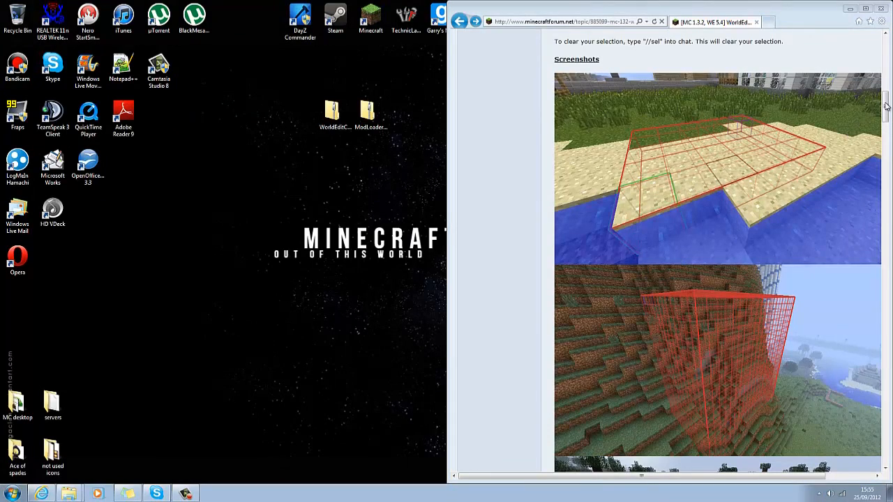
pyautogui.scroll(-3)
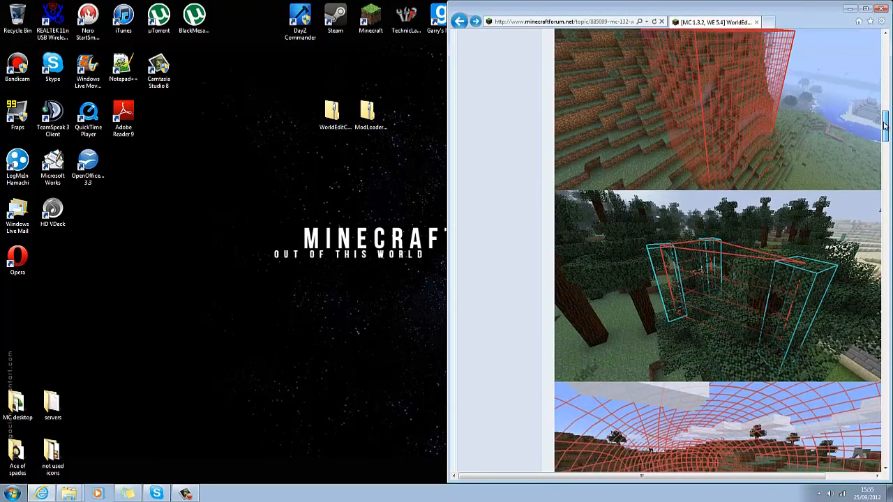
pyautogui.scroll(-3)
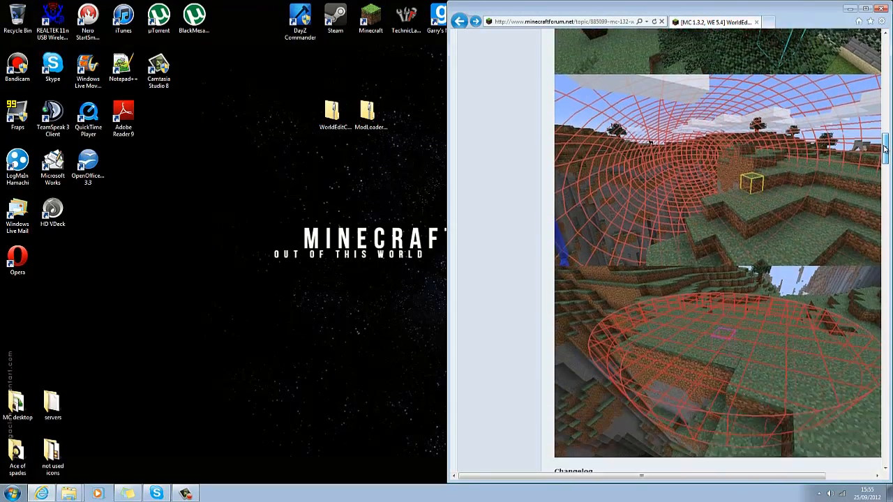
pyautogui.scroll(3)
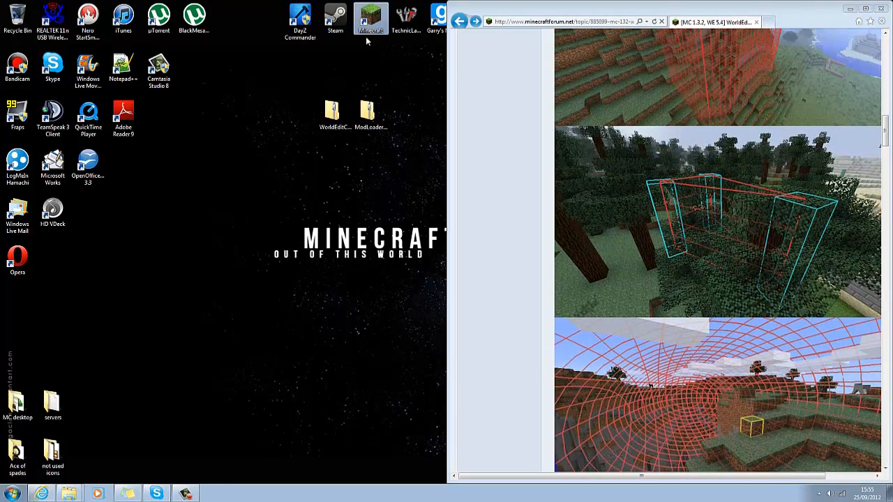
pyautogui.doubleClick(371, 16)
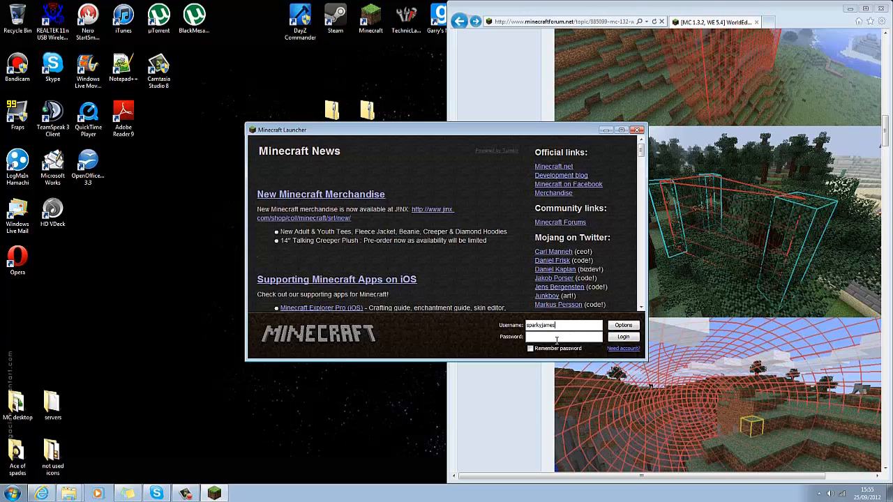
pyautogui.click(531, 349)
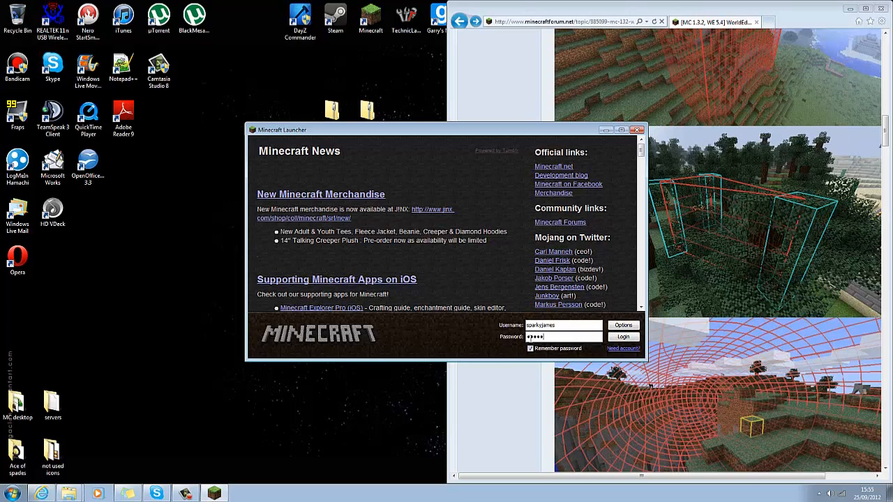
pyautogui.write('•')
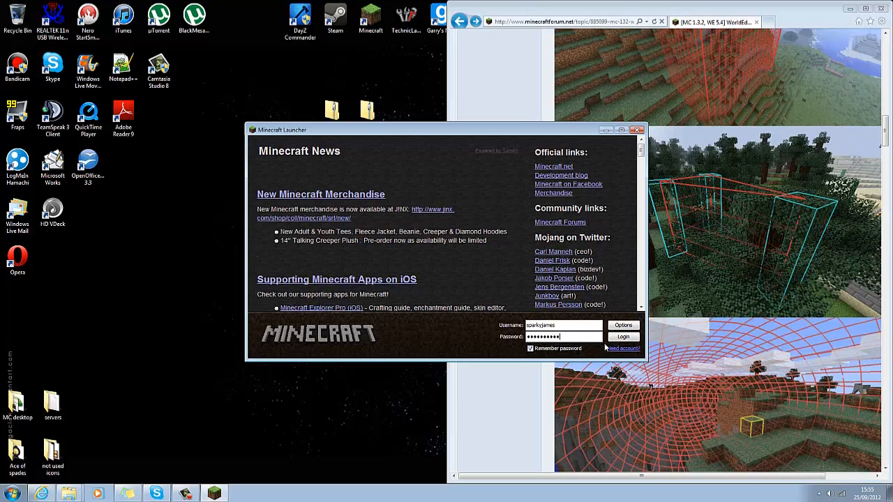
# Enable Force update! in Options, log in to download the game fresh, then close the window
pyautogui.click(622, 326)
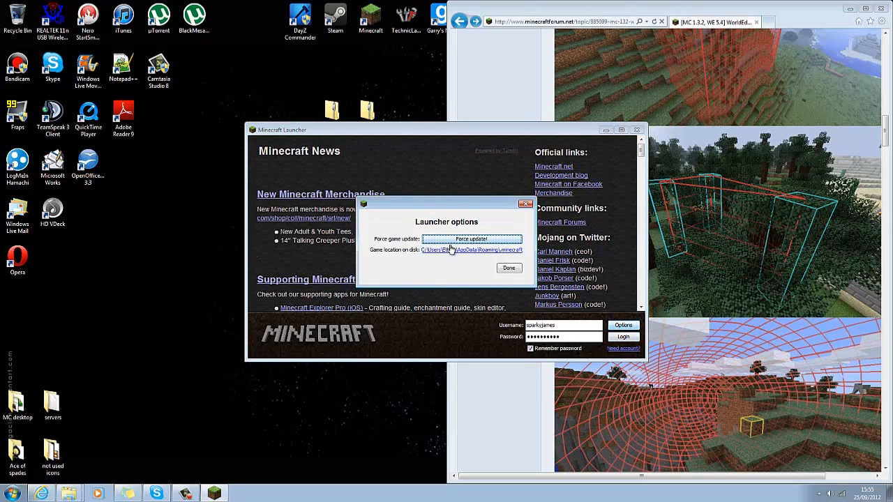
pyautogui.click(508, 268)
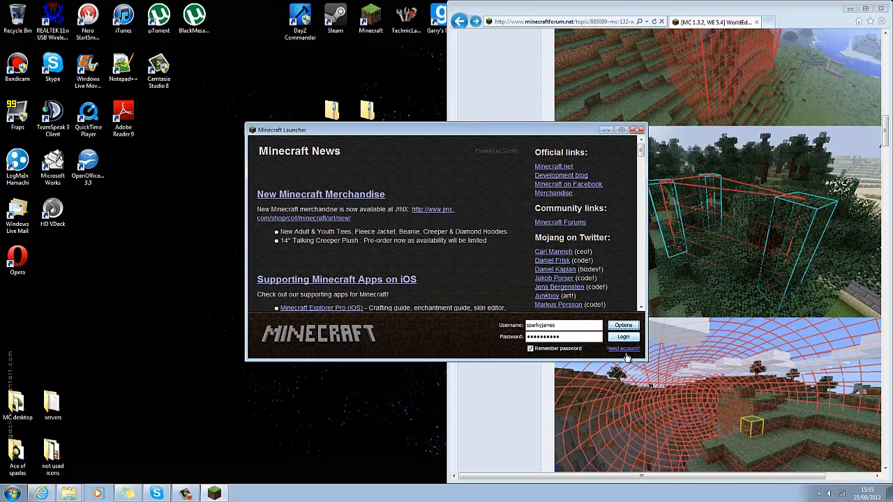
pyautogui.click(622, 336)
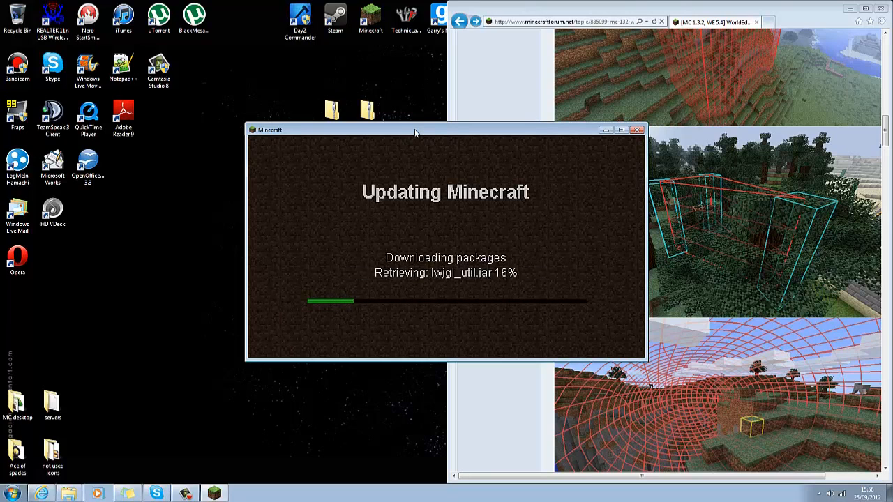
pyautogui.click(617, 157)
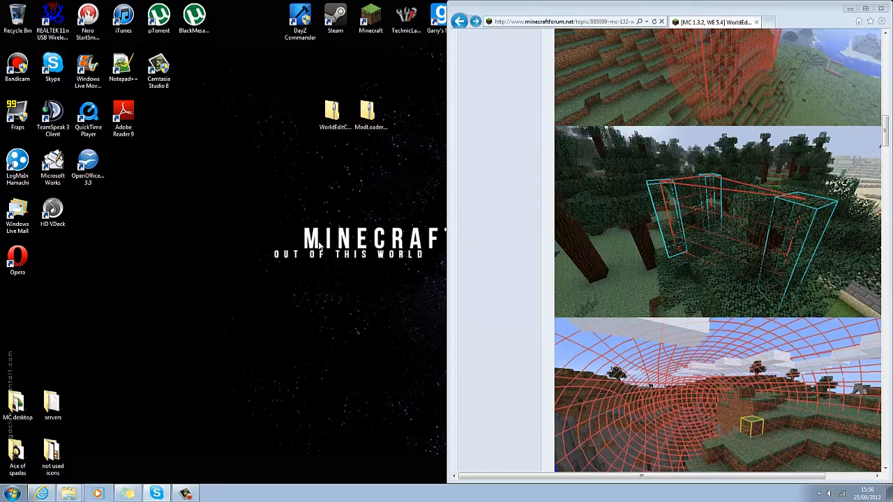
# Navigate Windows Explorer into the .minecraft folder and then its bin folder
pyautogui.click(12, 494)
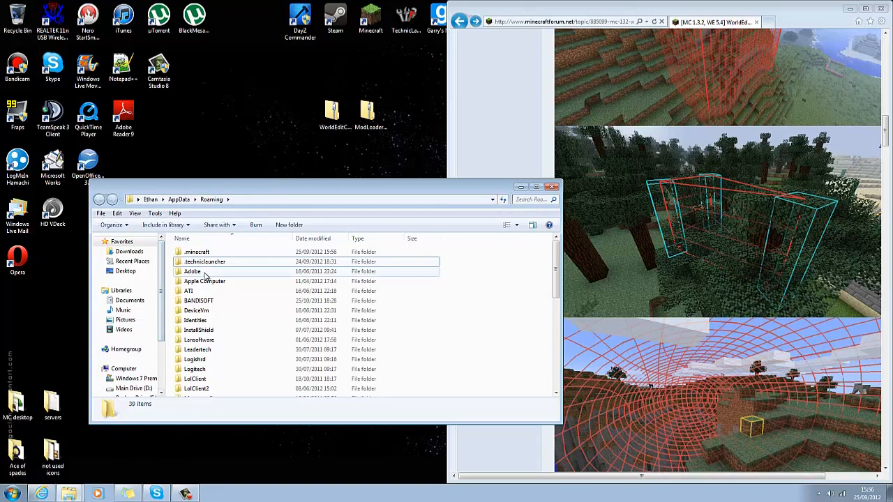
pyautogui.doubleClick(197, 251)
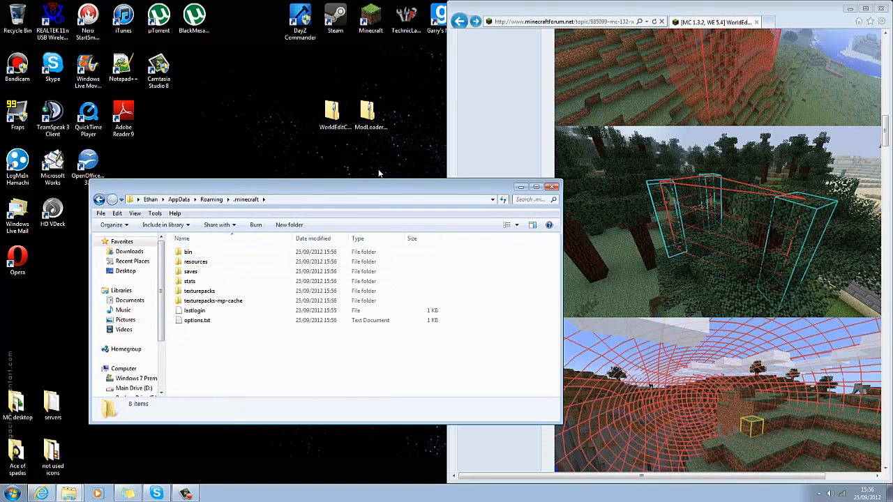
pyautogui.moveTo(187, 402)
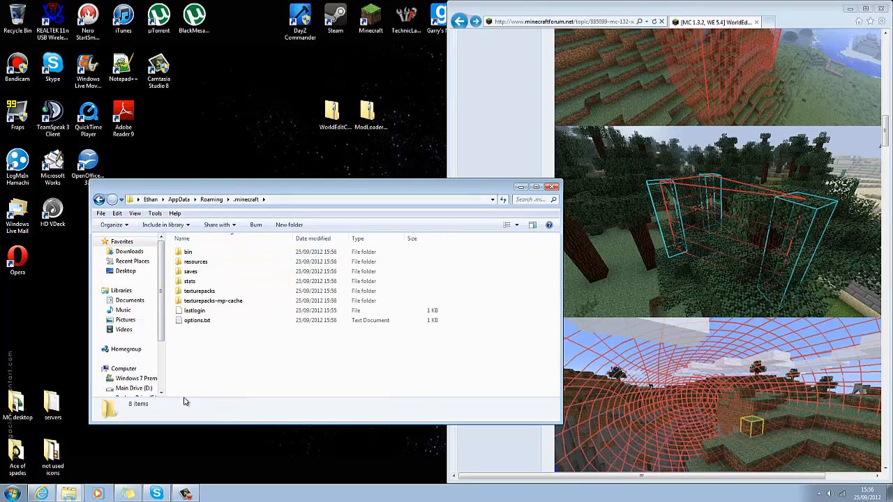
pyautogui.click(188, 252)
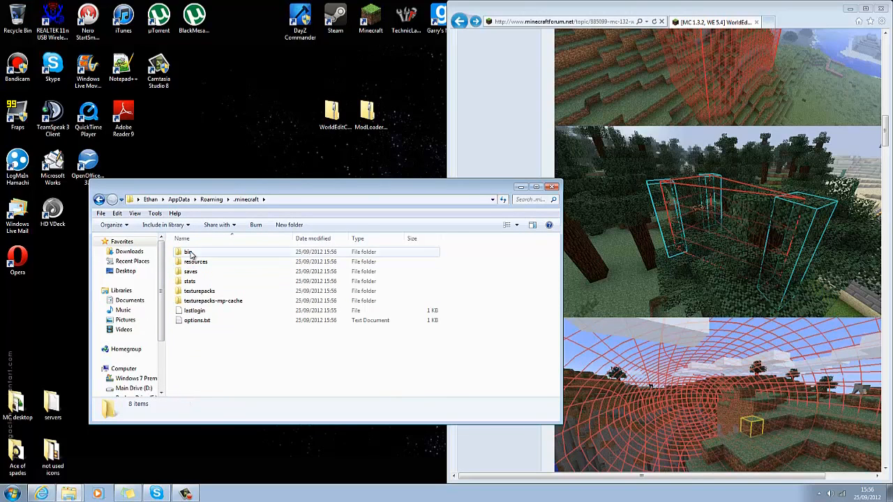
pyautogui.doubleClick(188, 252)
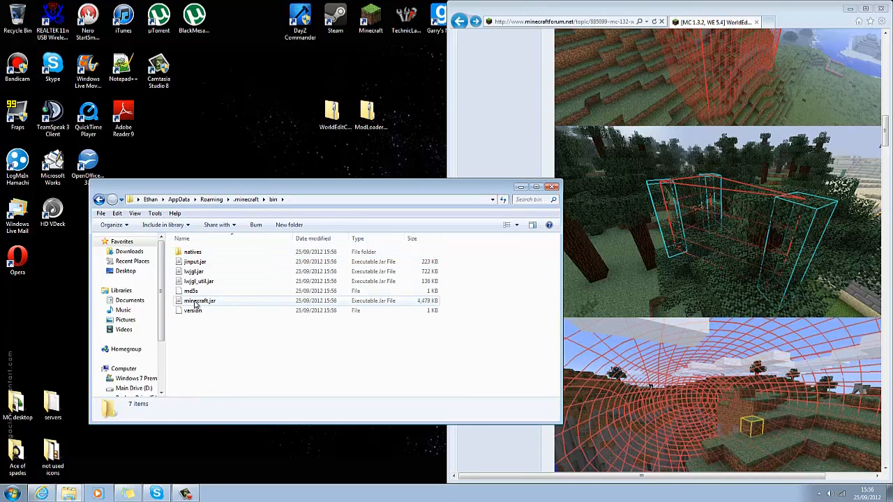
# Open minecraft.jar as an archive via 7-Zip > Open archive
pyautogui.click(189, 292)
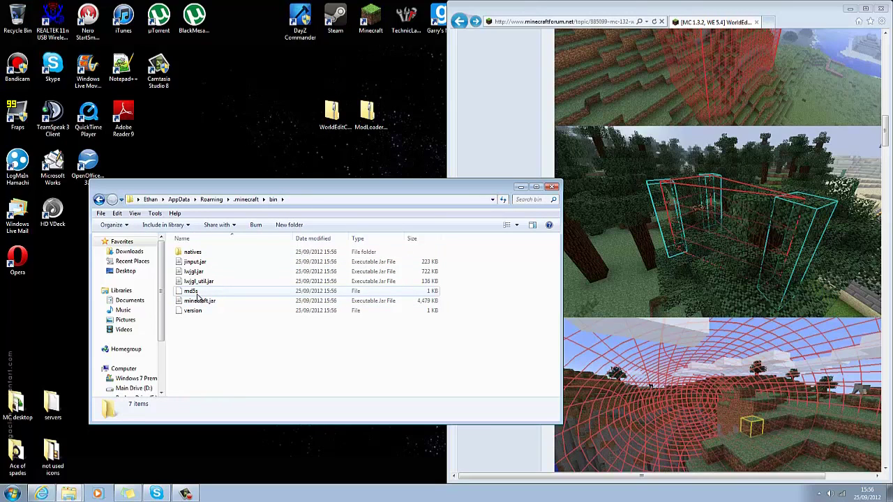
pyautogui.moveTo(203, 301)
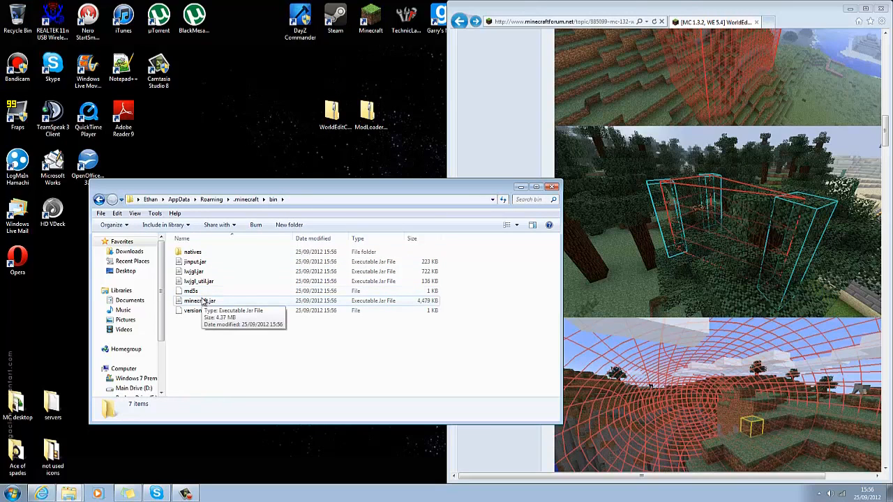
pyautogui.rightClick(201, 301)
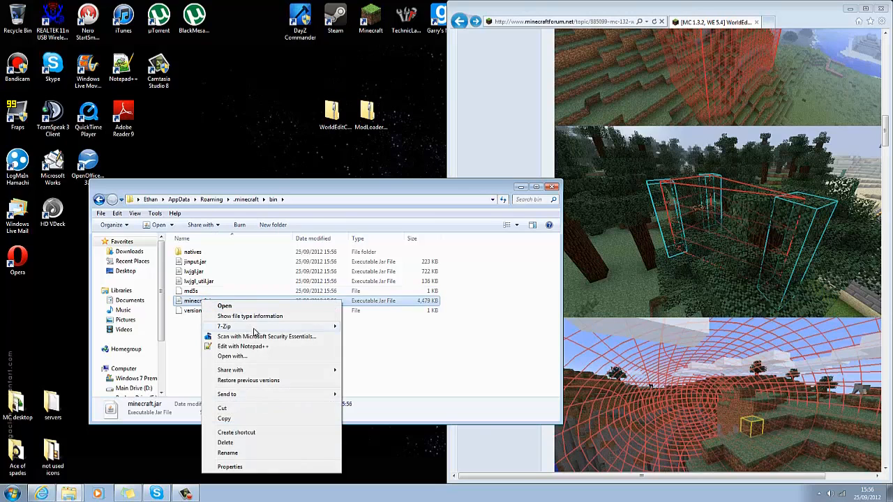
pyautogui.moveTo(223, 327)
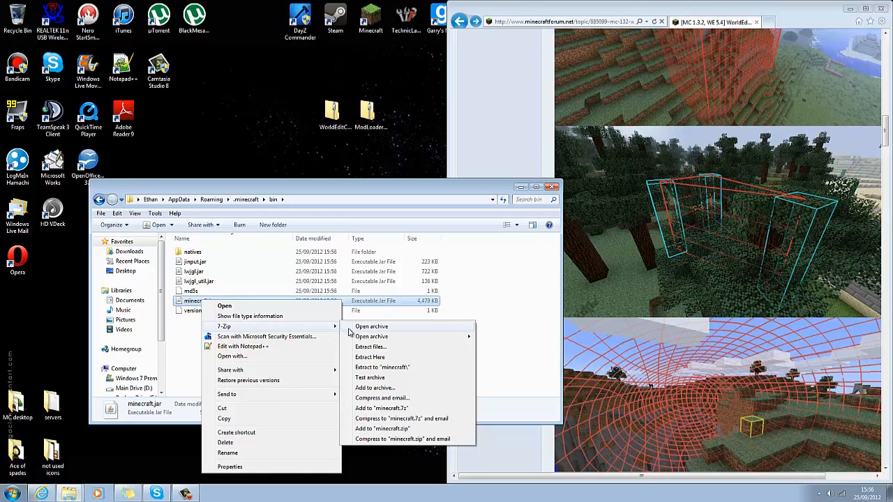
pyautogui.click(371, 327)
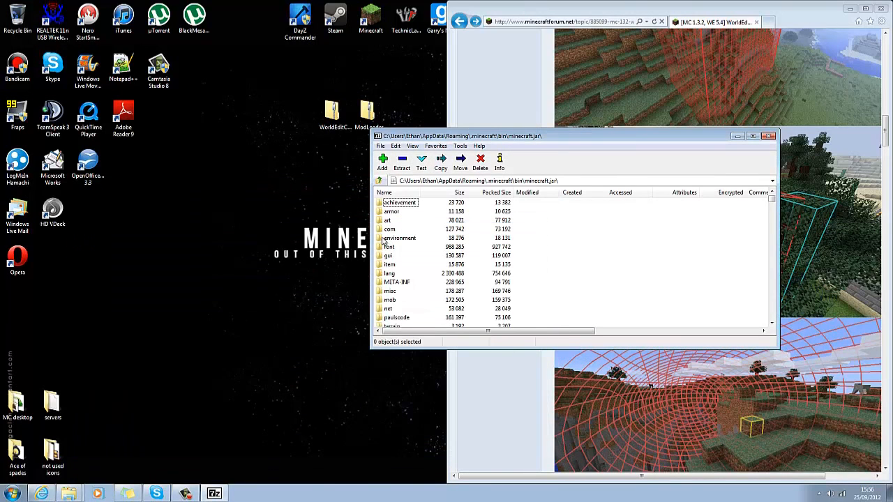
# Delete the META-INF folder from minecraft.jar and bring up the desktop ModLoader zip's options
pyautogui.click(397, 282)
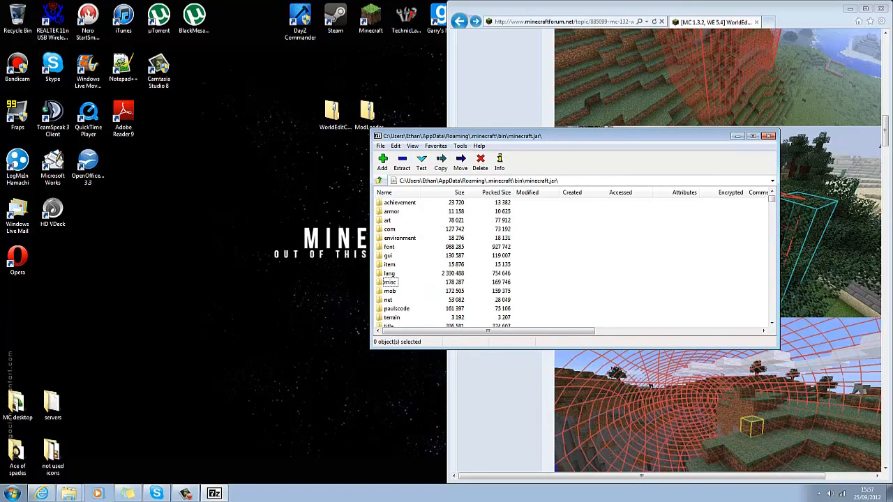
pyautogui.rightClick(368, 112)
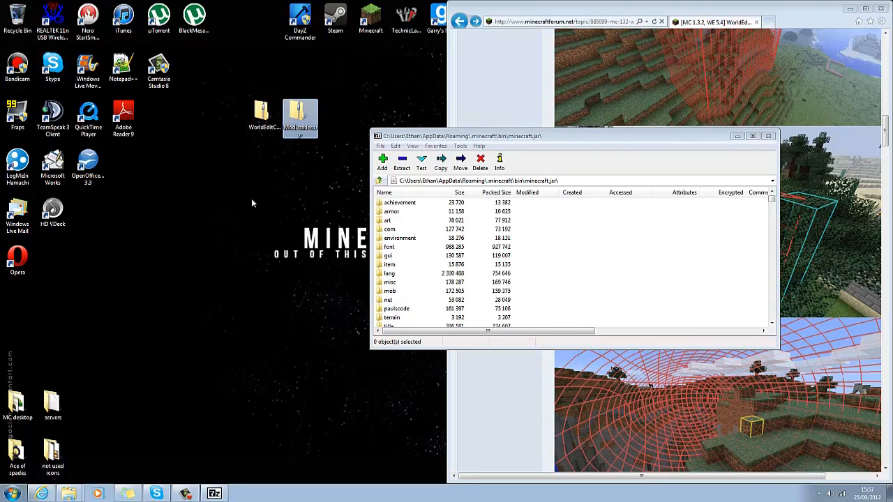
pyautogui.rightClick(300, 115)
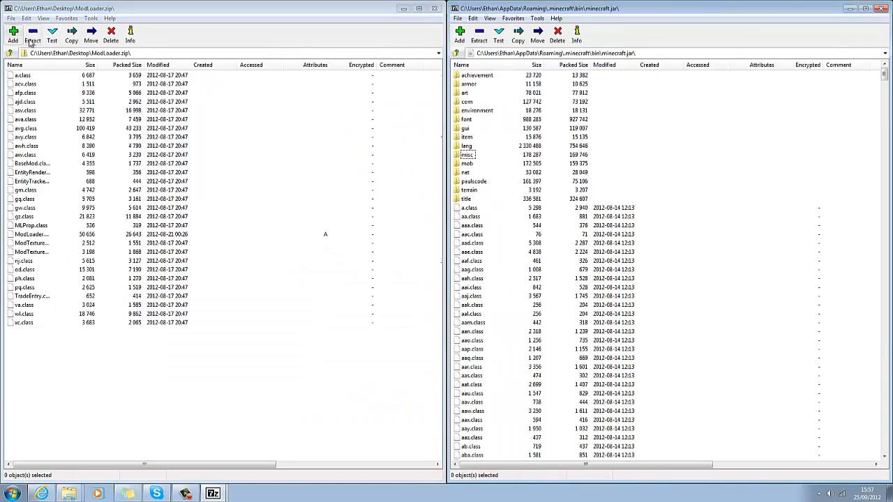
# Select all ModLoader class files, copy them into minecraft.jar, and close the ModLoader archive
pyautogui.press('ctrl+a')
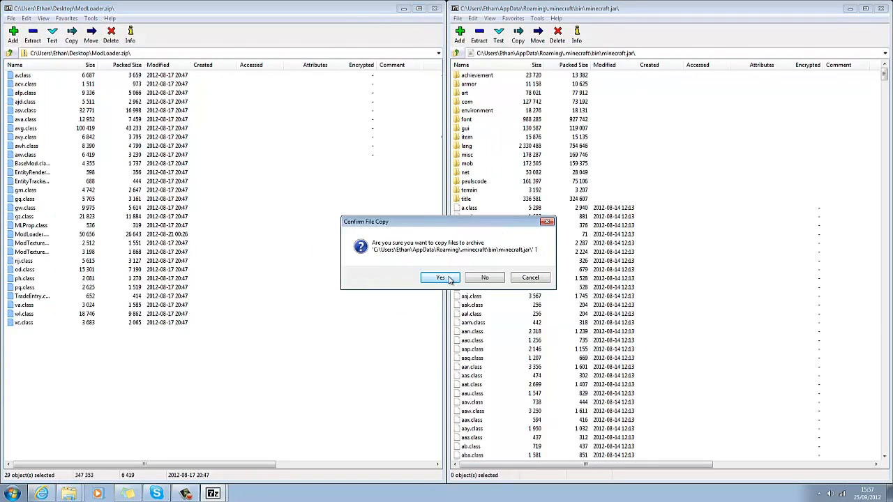
pyautogui.click(440, 277)
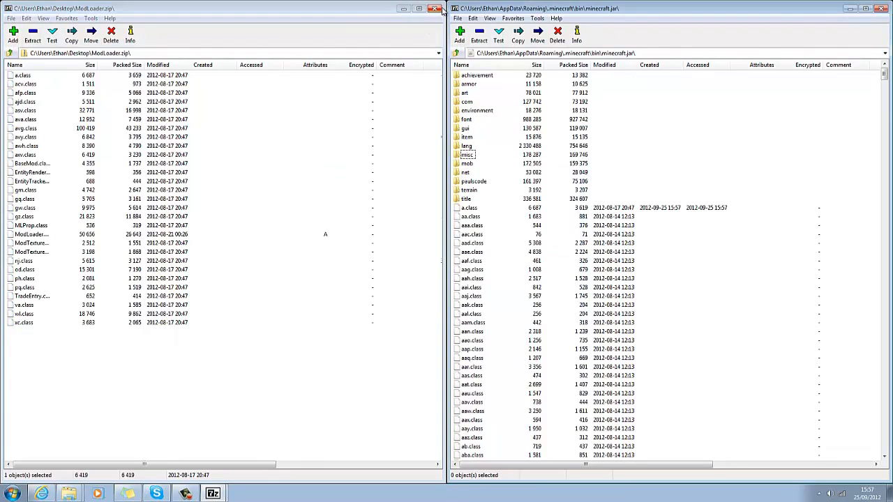
pyautogui.click(433, 8)
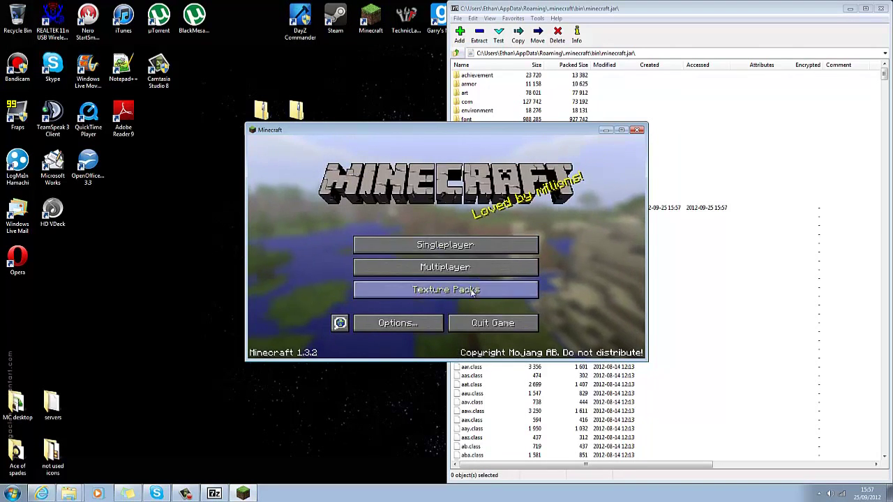
pyautogui.moveTo(472, 301)
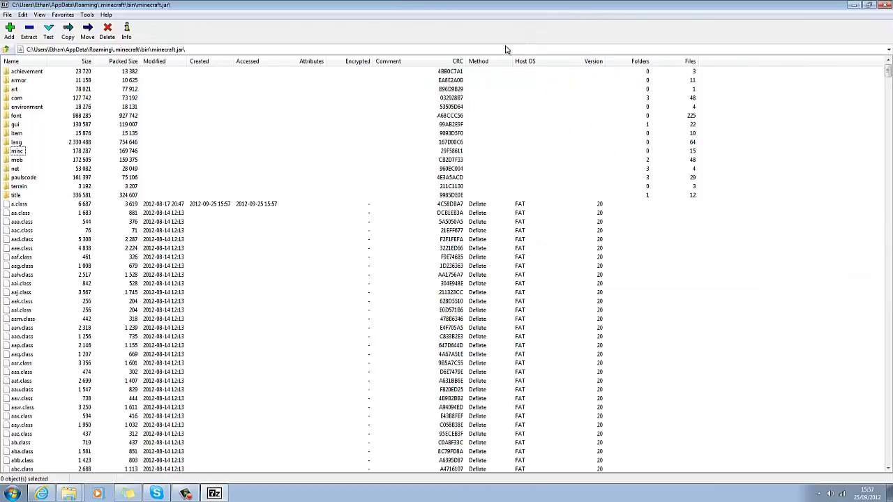
# Return the minecraft.jar archive window to half the screen after quitting the game
pyautogui.click(858, 6)
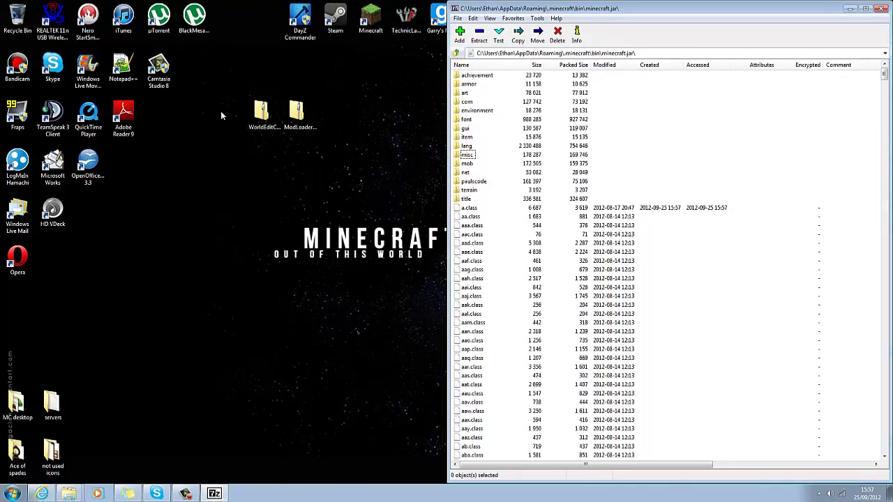
# Open the WorldEditCUI zip in 7-Zip, enter its classes folder, and copy all files into minecraft.jar
pyautogui.rightClick(264, 111)
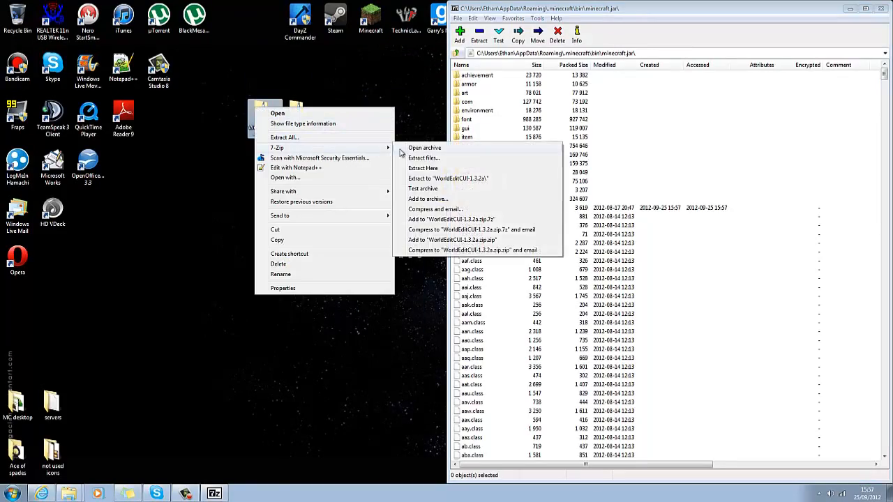
pyautogui.click(425, 147)
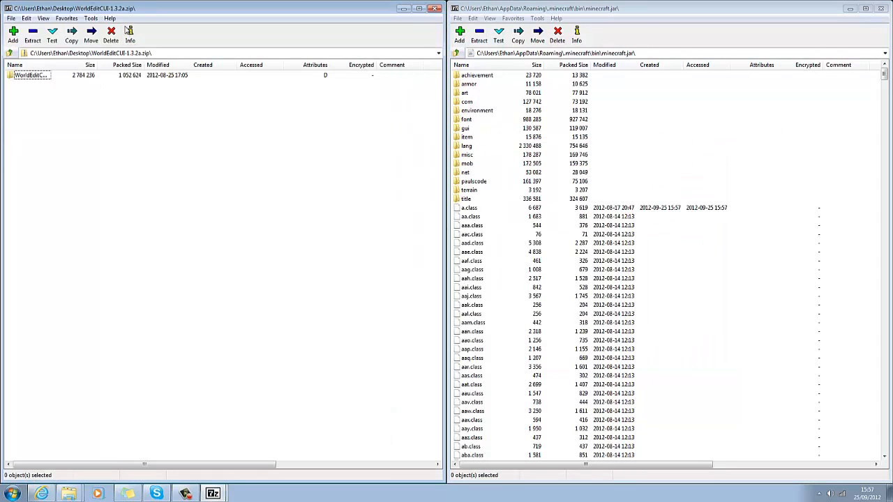
pyautogui.moveTo(719, 182)
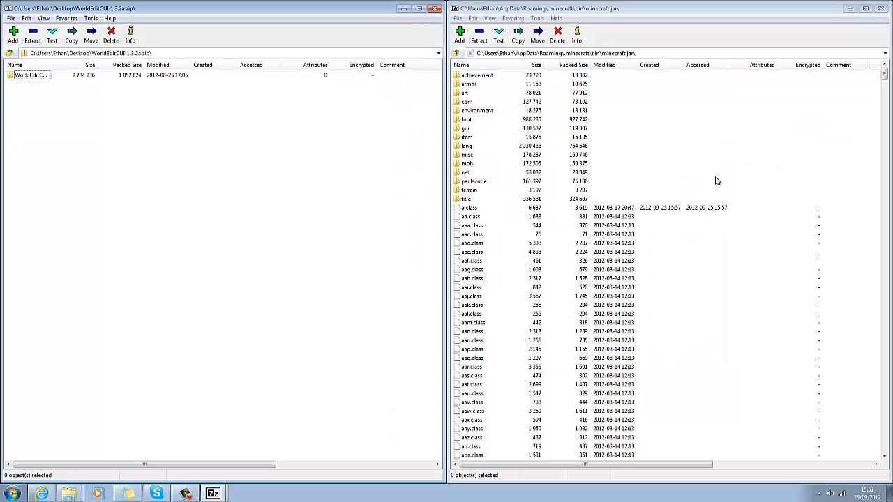
pyautogui.doubleClick(31, 75)
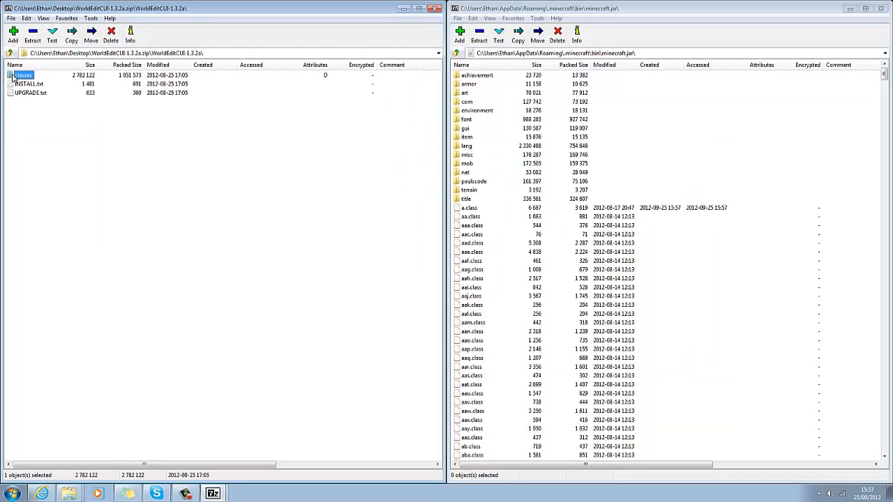
pyautogui.doubleClick(22, 75)
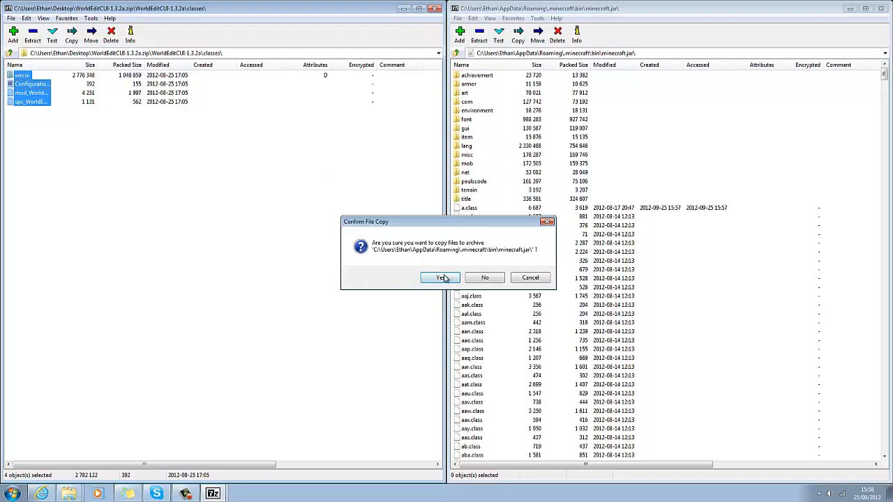
pyautogui.click(441, 276)
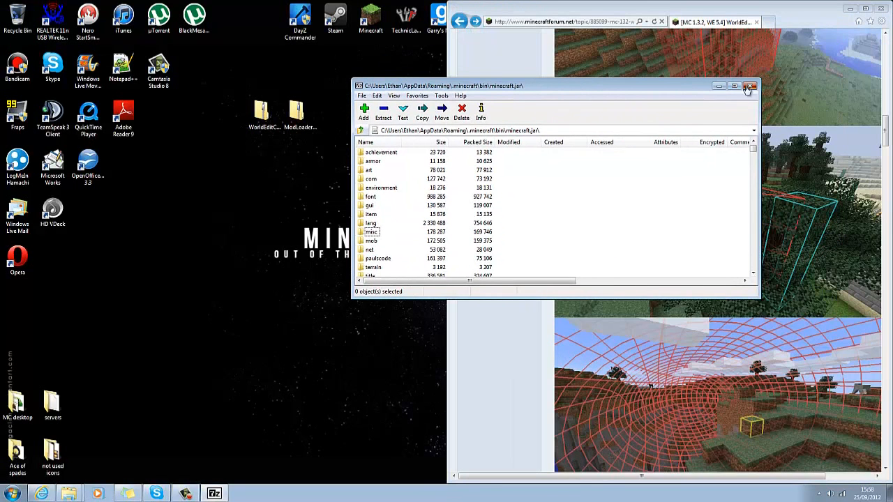
# Close the minecraft.jar archive, log in from the launcher, and enlarge the game window
pyautogui.click(751, 87)
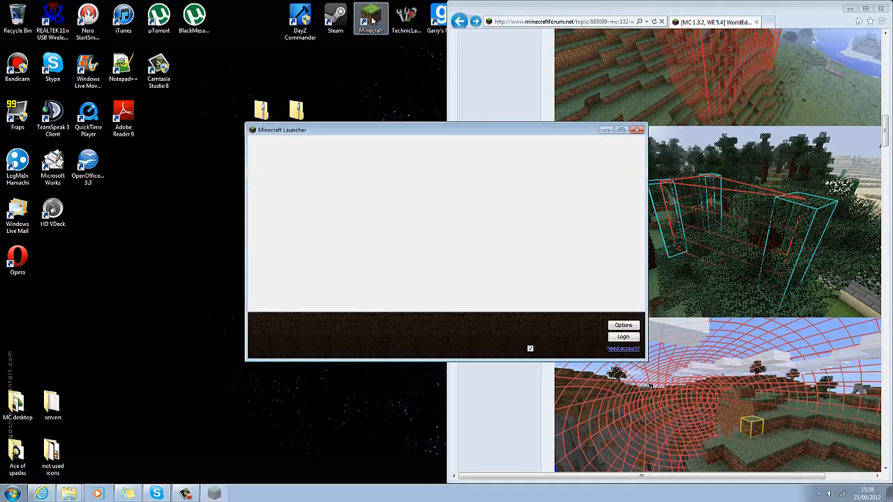
pyautogui.click(622, 336)
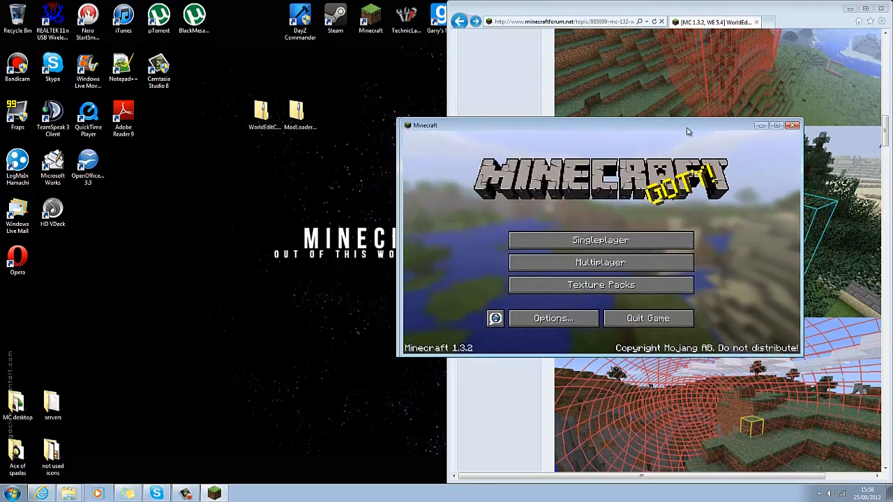
pyautogui.click(776, 125)
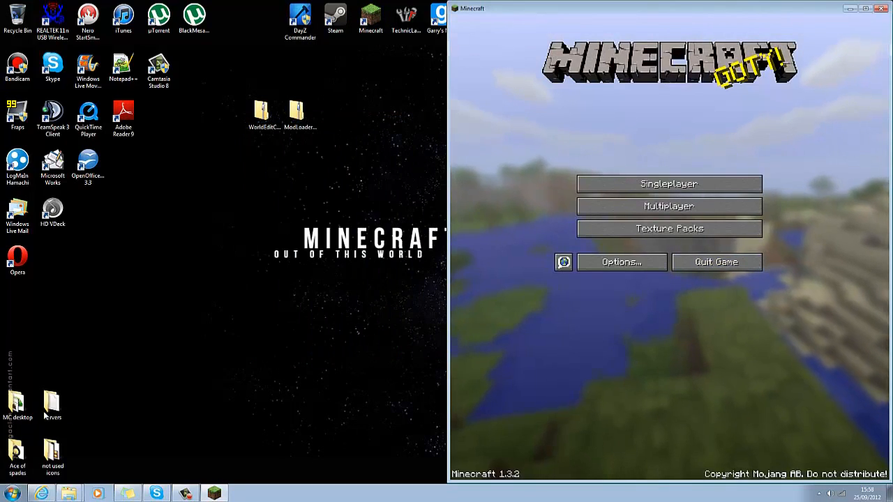
# Open the desktop servers folder and start the local CraftBukkit server from its jar
pyautogui.doubleClick(53, 404)
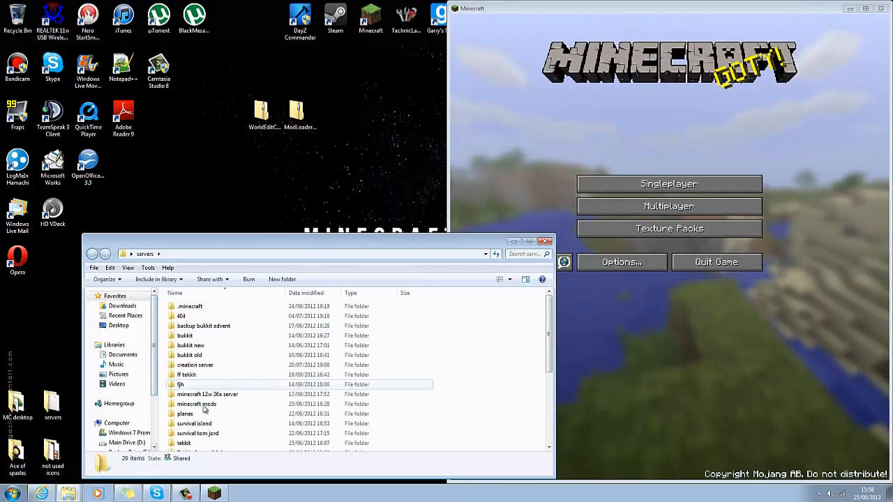
pyautogui.scroll(-3)
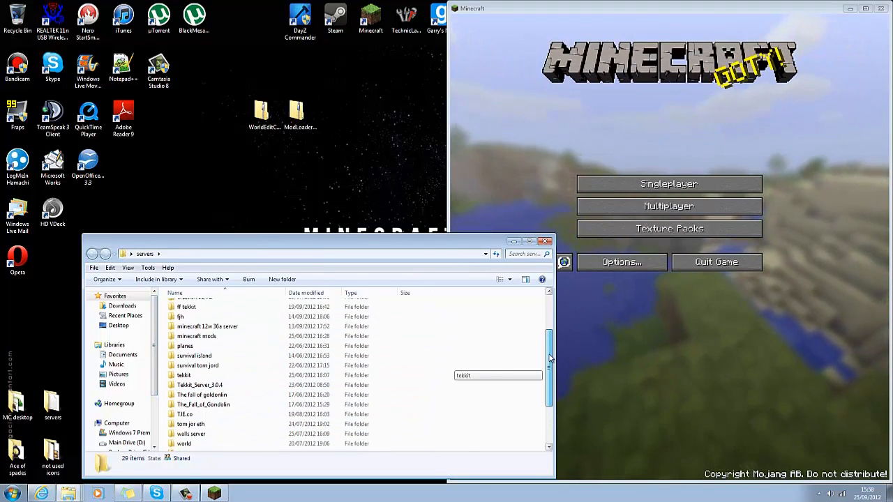
pyautogui.scroll(3)
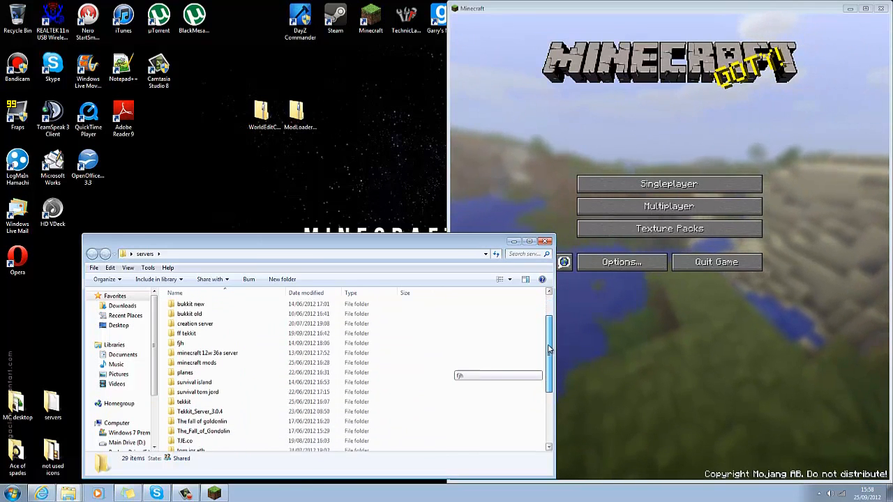
pyautogui.scroll(-3)
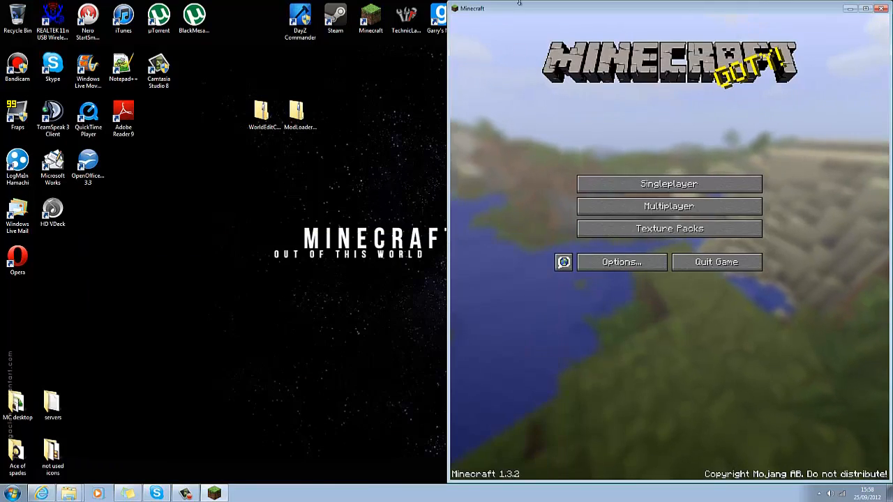
pyautogui.moveTo(540, 13)
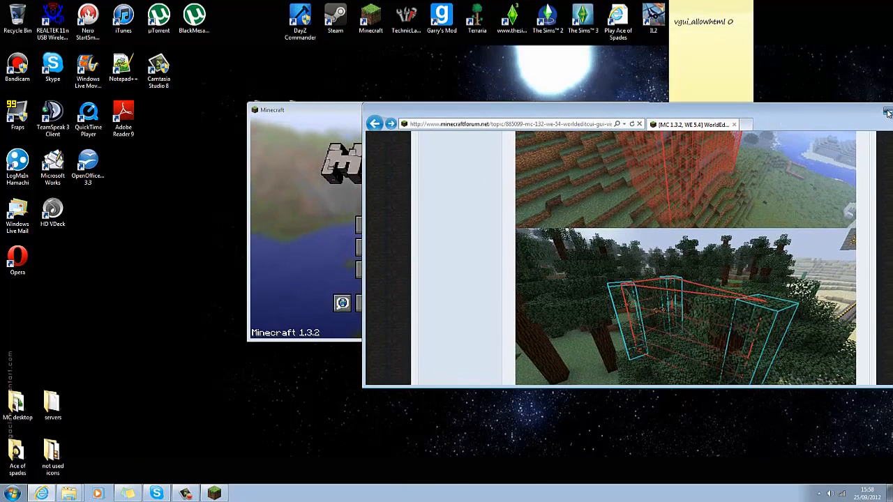
pyautogui.click(888, 112)
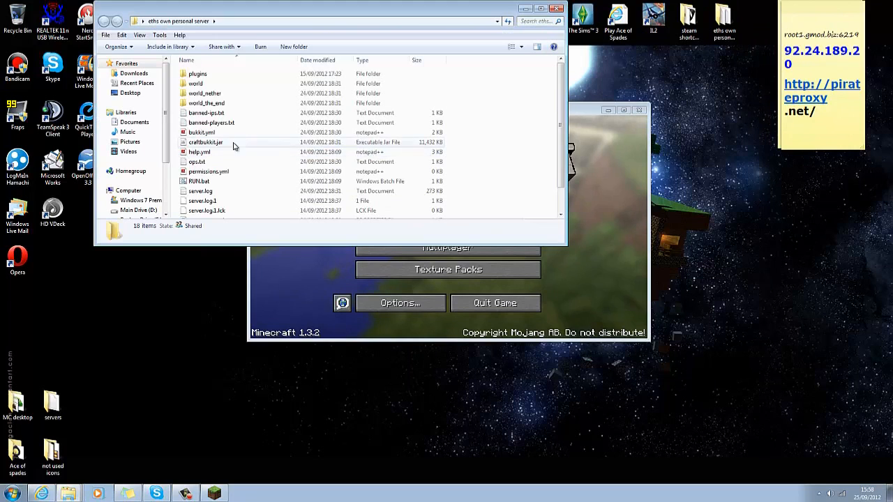
pyautogui.doubleClick(198, 181)
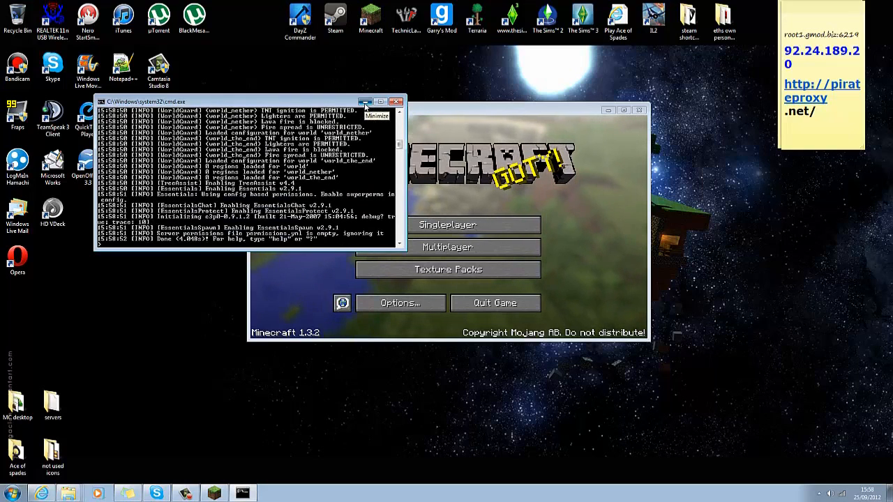
# Add a multiplayer server entry with address localhost and join it
pyautogui.click(447, 247)
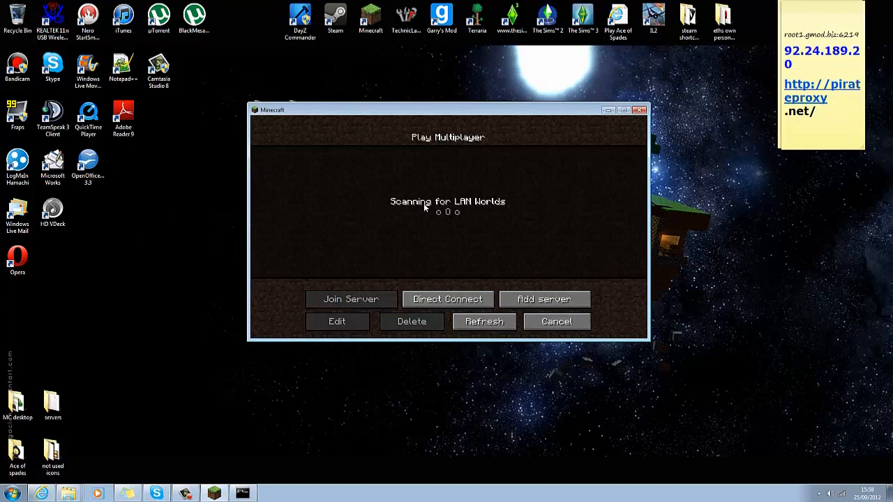
pyautogui.click(338, 321)
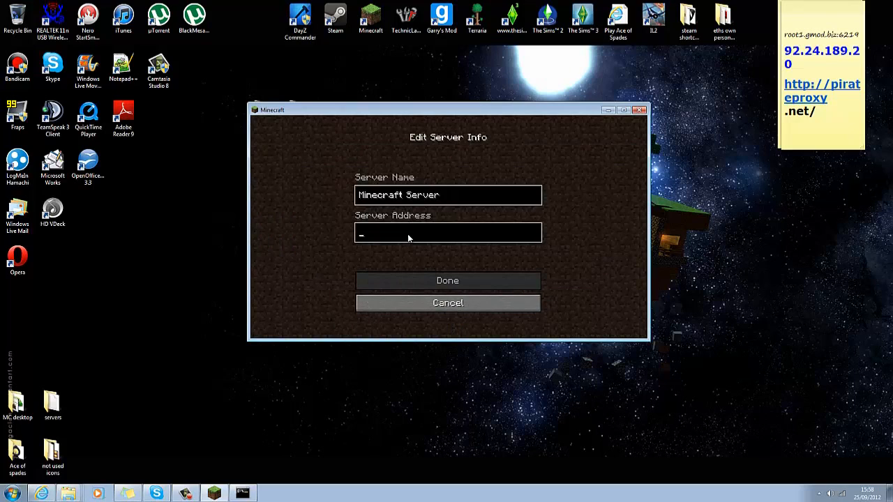
pyautogui.write('loca')
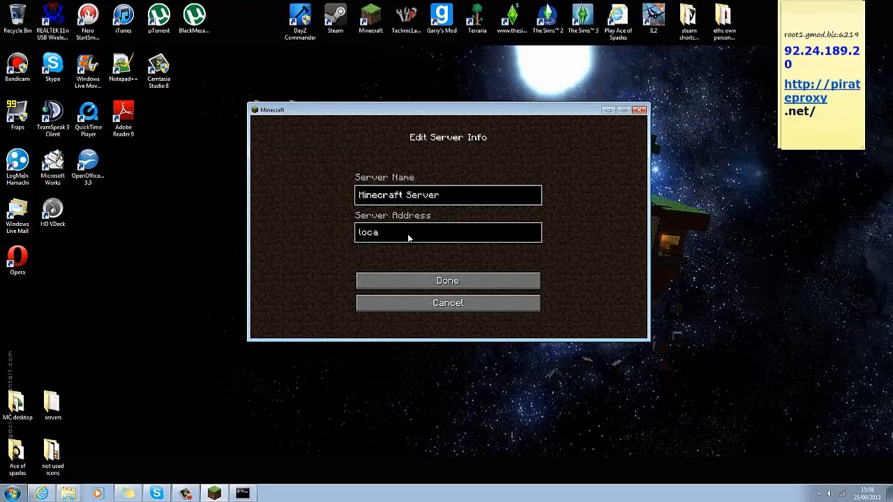
pyautogui.write('lhost')
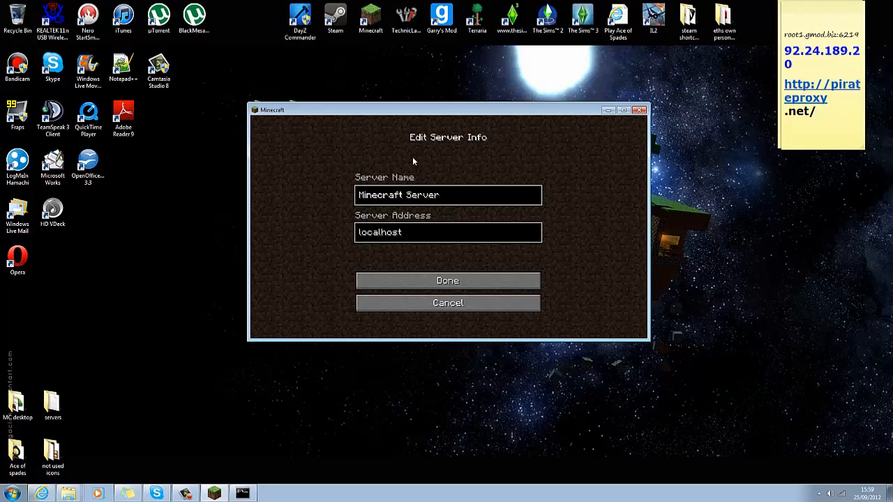
pyautogui.click(447, 279)
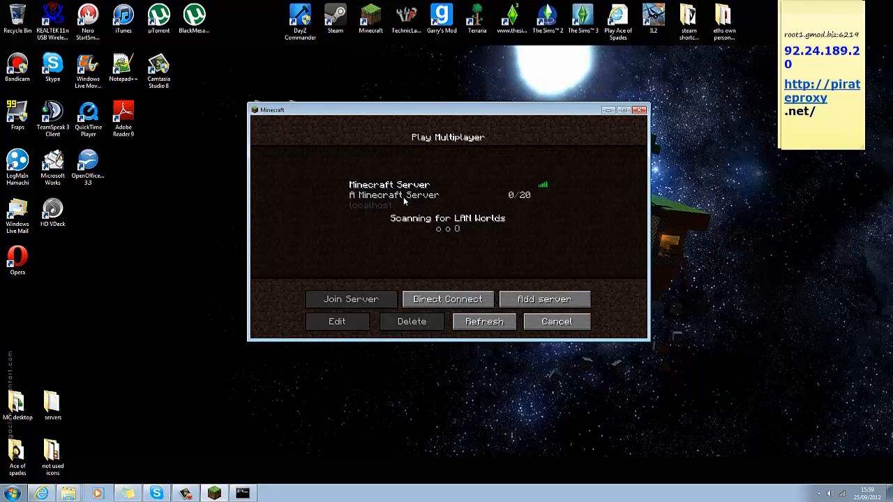
pyautogui.click(351, 299)
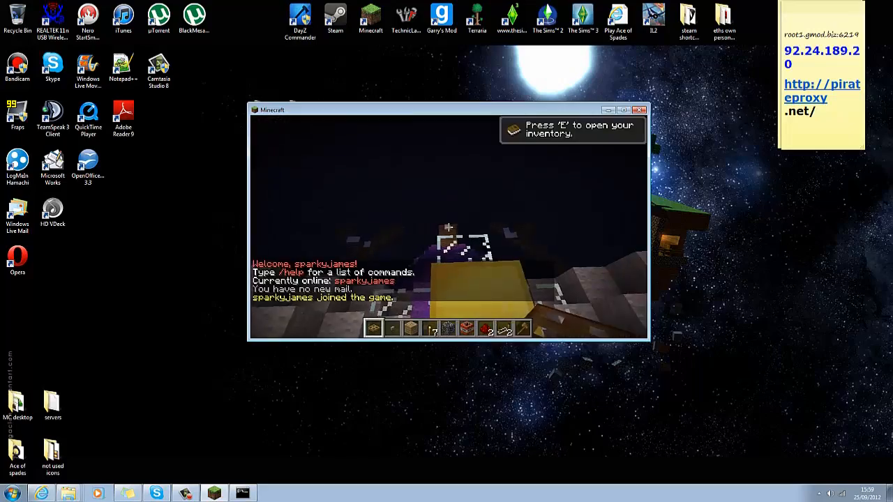
# Set the first WorldEdit corner with a left-click, run /time day, then right-click the second corner
pyautogui.press('Escape')
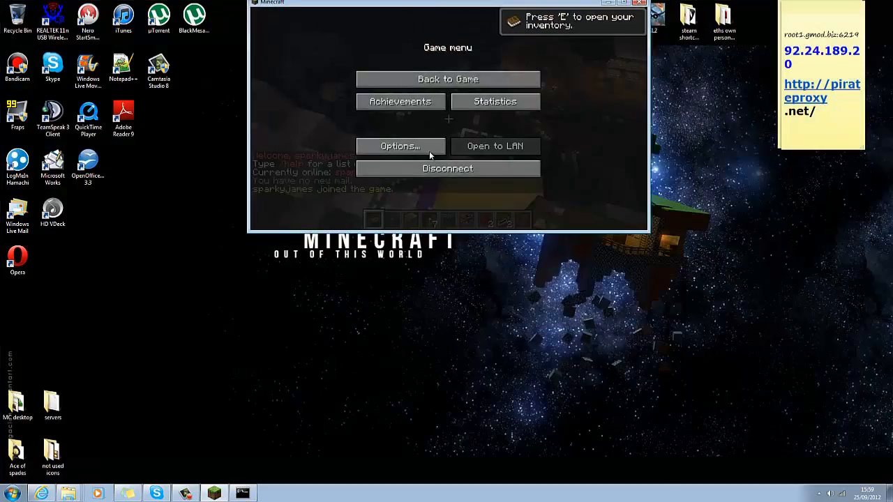
pyautogui.click(447, 78)
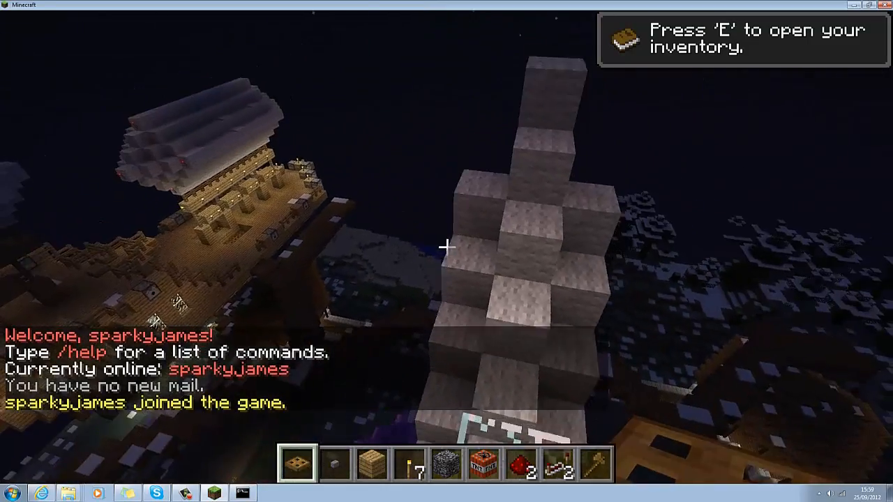
pyautogui.moveTo(447, 247)
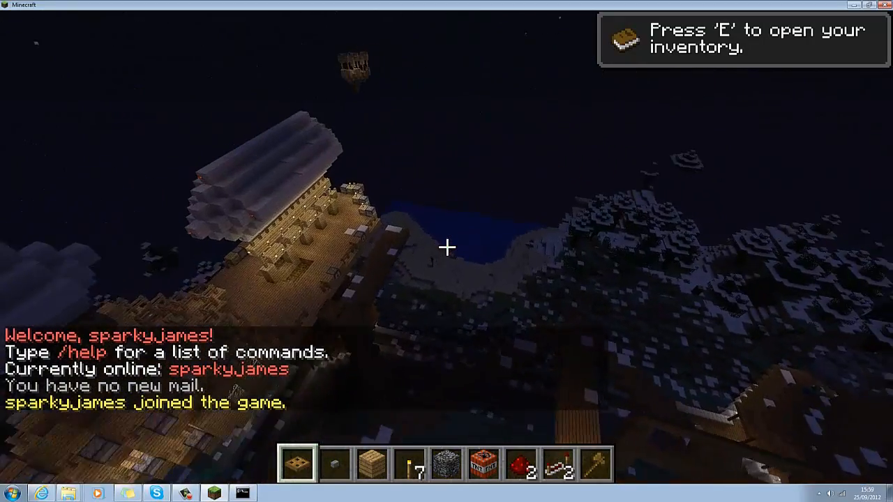
pyautogui.moveTo(447, 247)
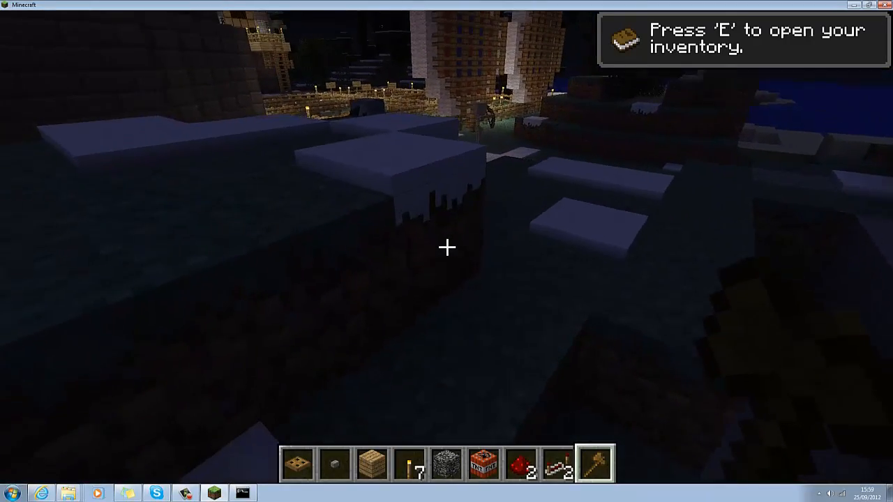
pyautogui.click(447, 245)
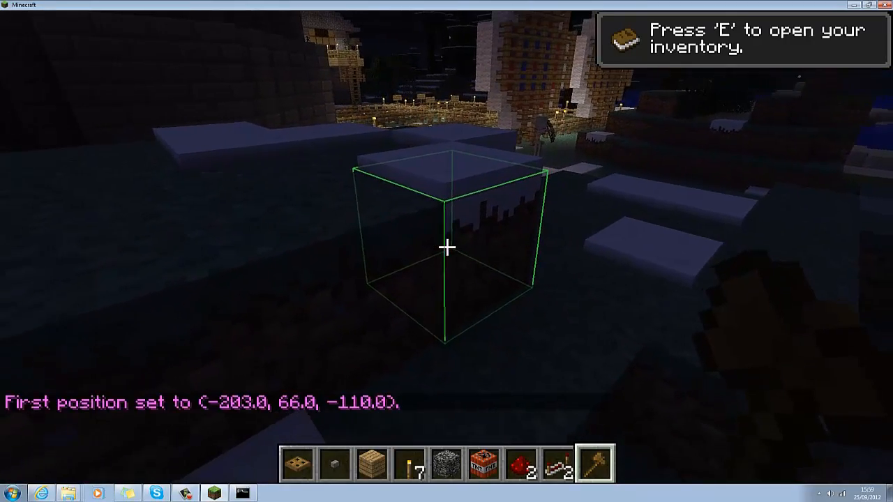
pyautogui.write('/time day')
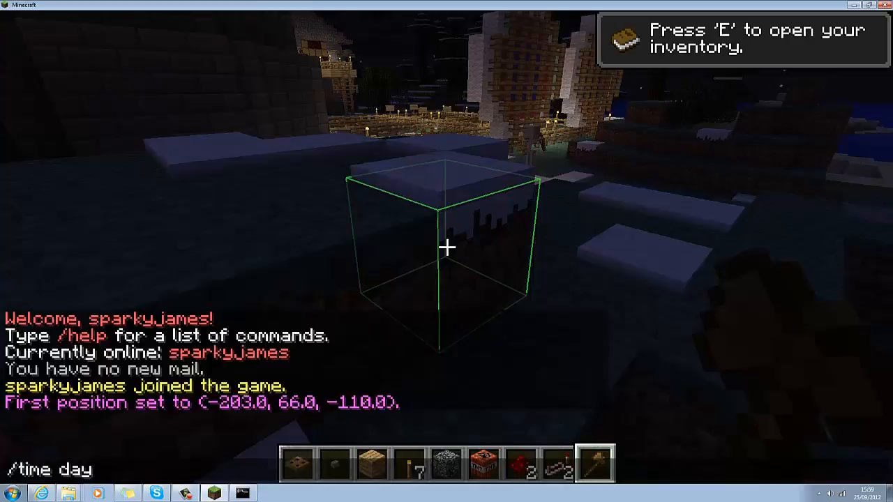
pyautogui.press('Return')
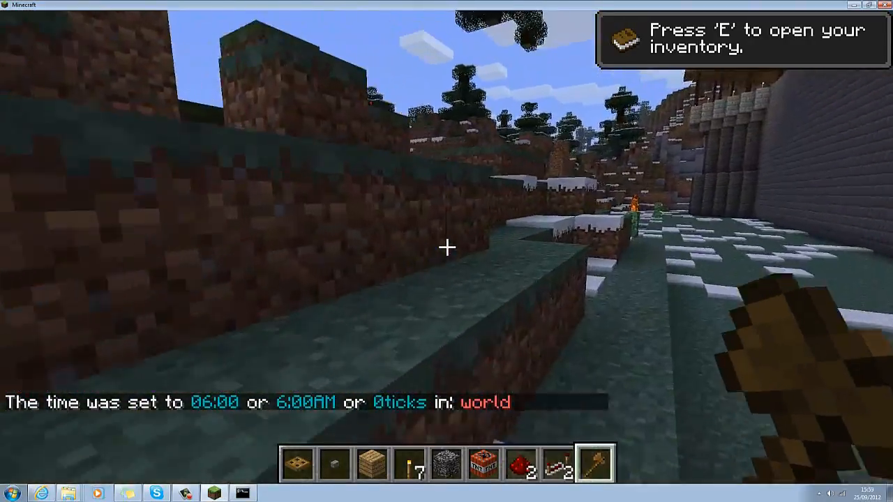
pyautogui.rightClick(447, 247)
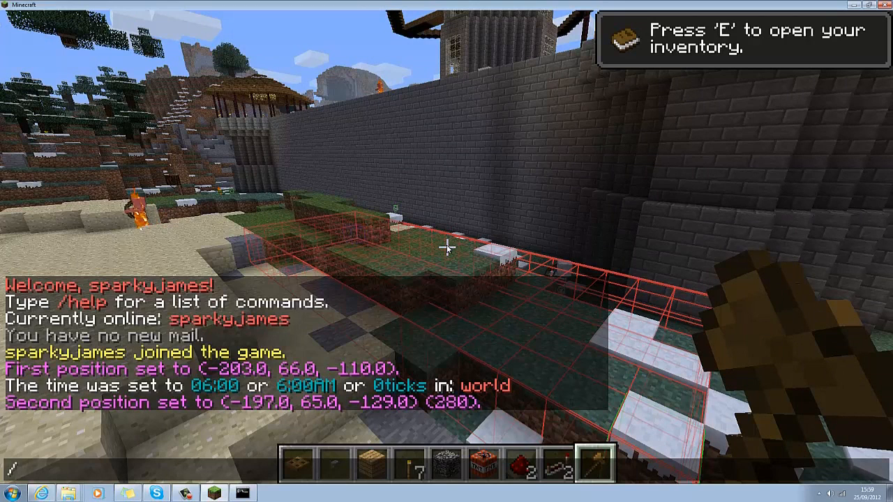
# Enter the //expand command in chat to grow the WorldEdit selection upward by 560 blocks
pyautogui.write('//ex')
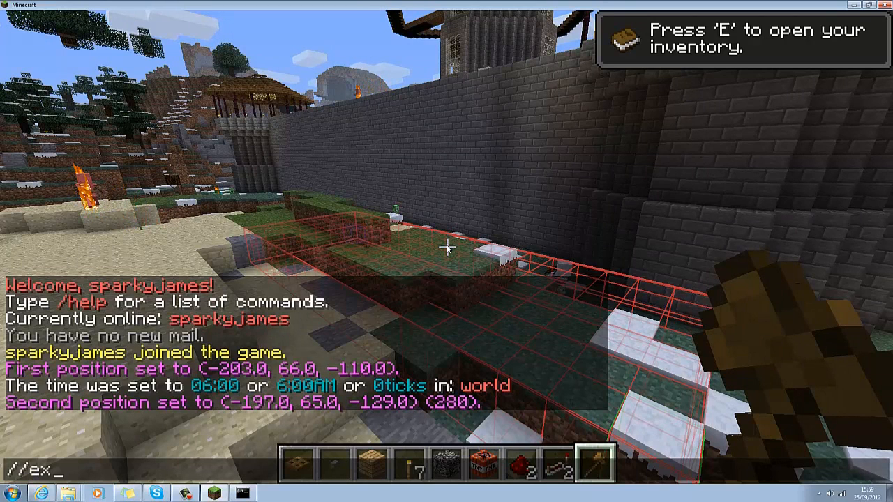
pyautogui.write('pand up')
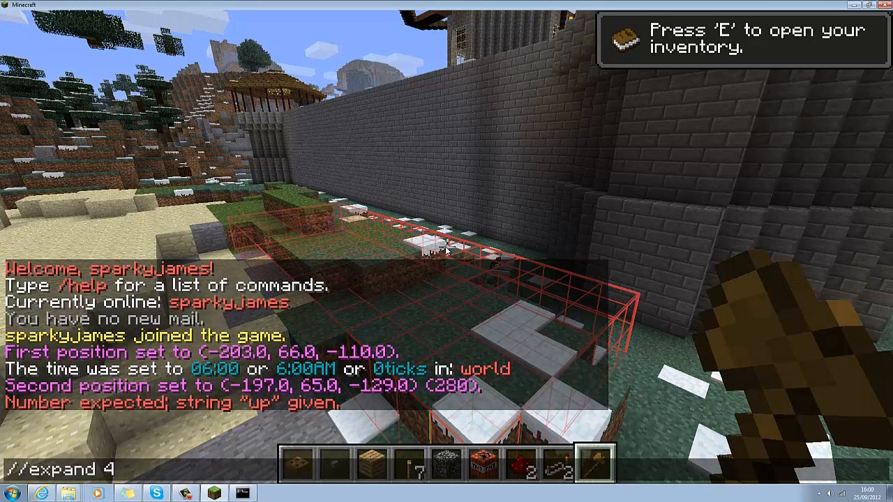
pyautogui.write('u')
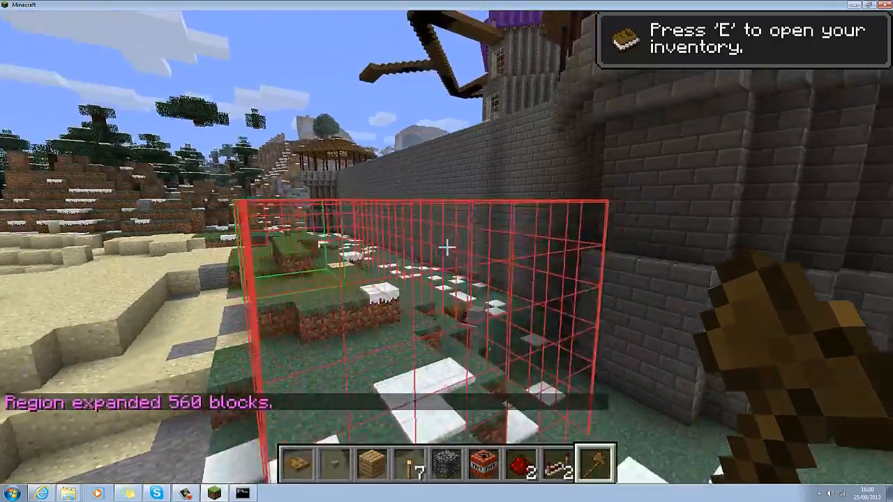
pyautogui.moveTo(446, 251)
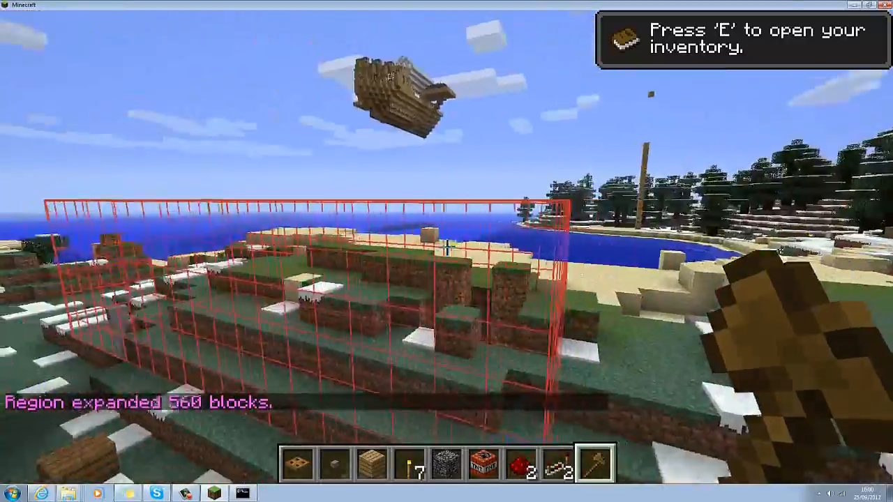
pyautogui.moveTo(447, 251)
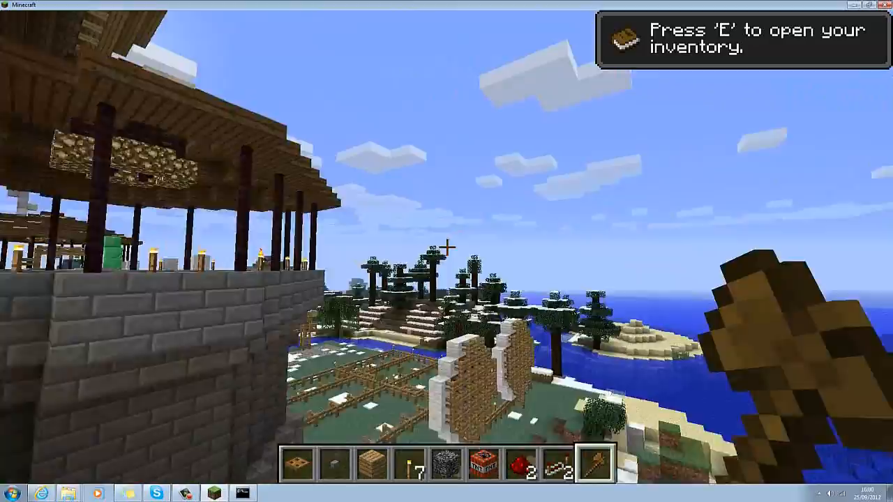
pyautogui.moveTo(447, 252)
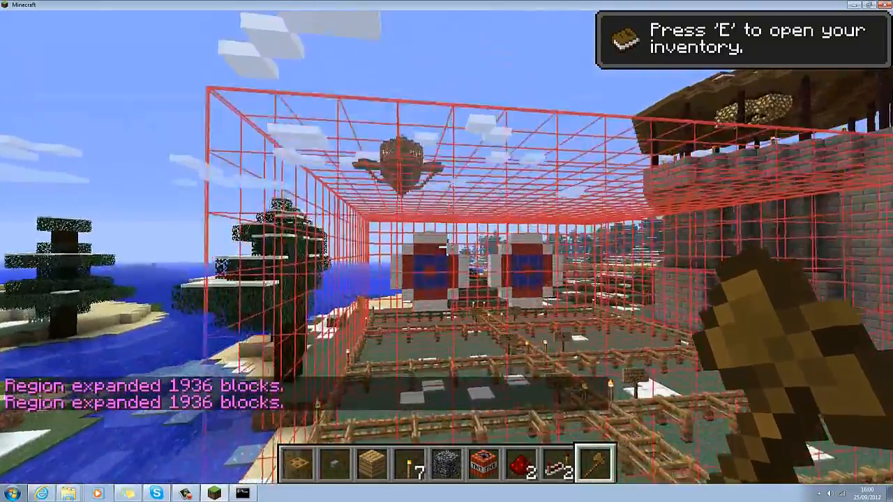
pyautogui.moveTo(447, 251)
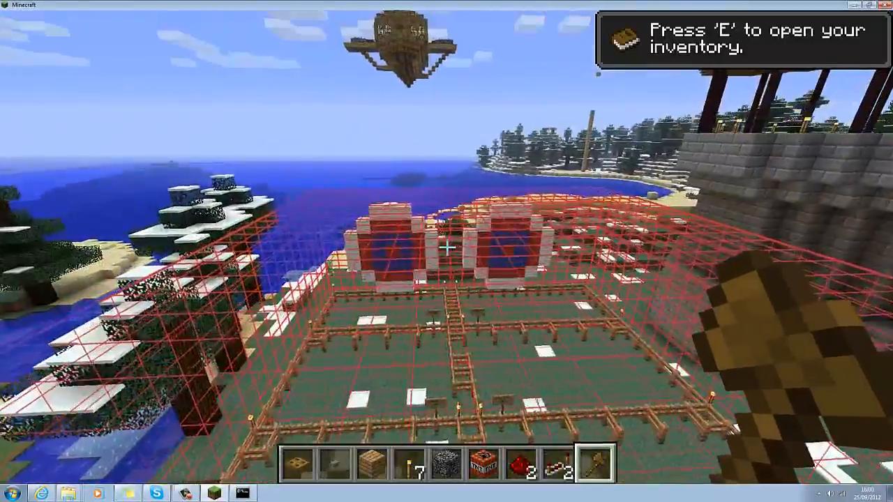
pyautogui.moveTo(446, 251)
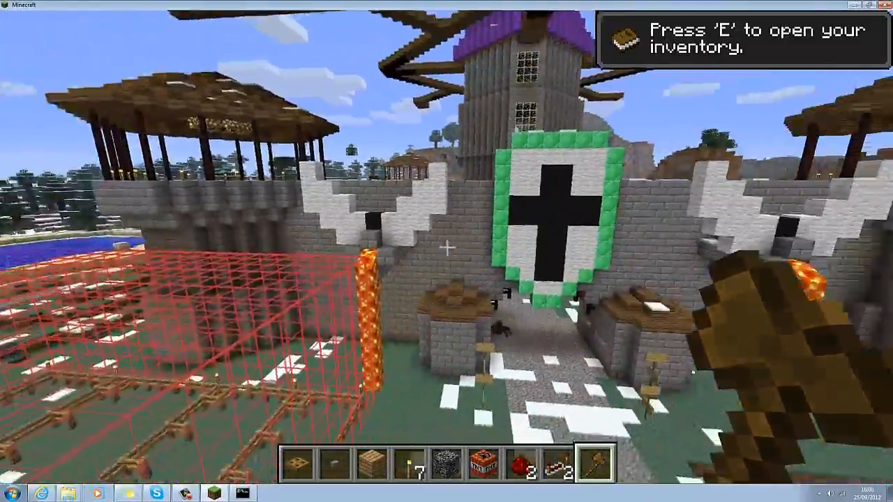
pyautogui.moveTo(447, 251)
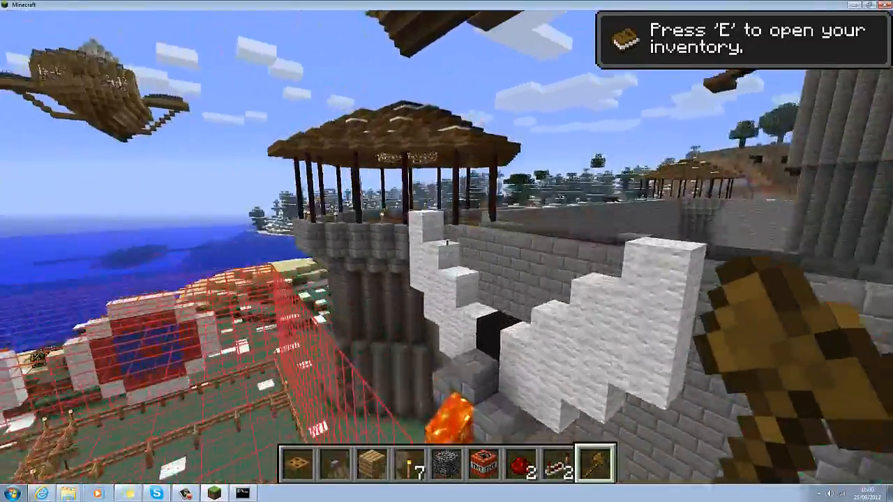